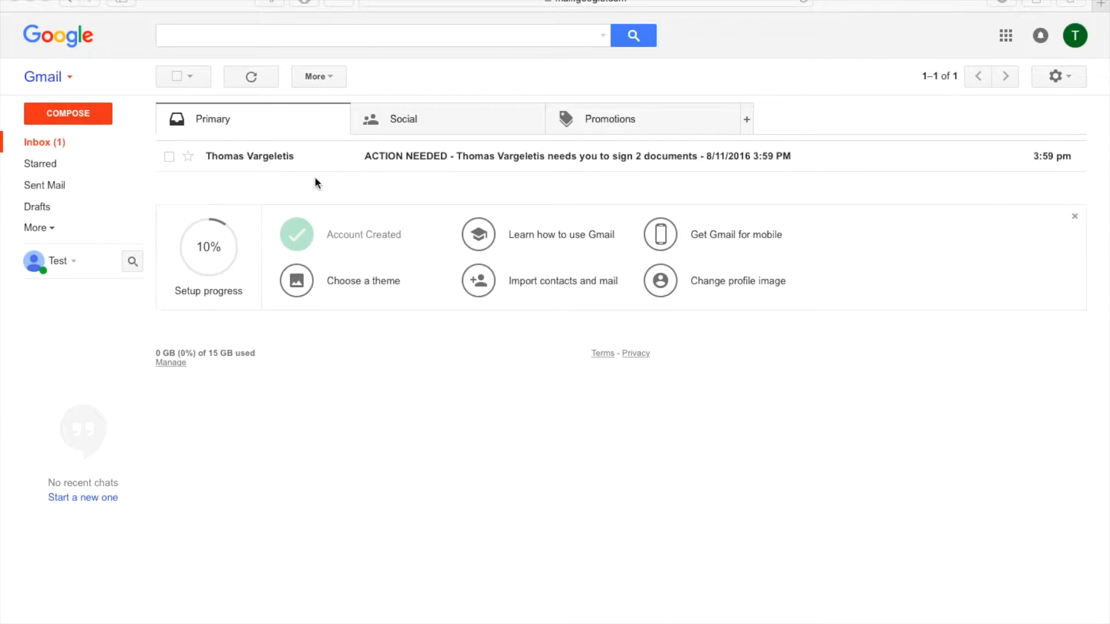
mouse_move(449, 191)
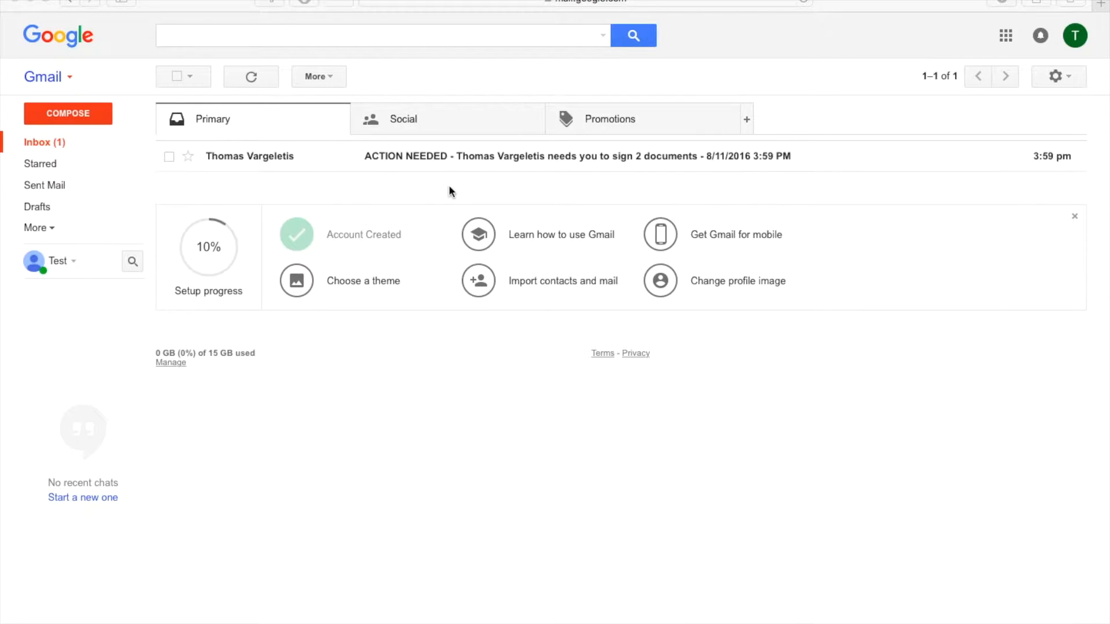
mouse_move(607, 184)
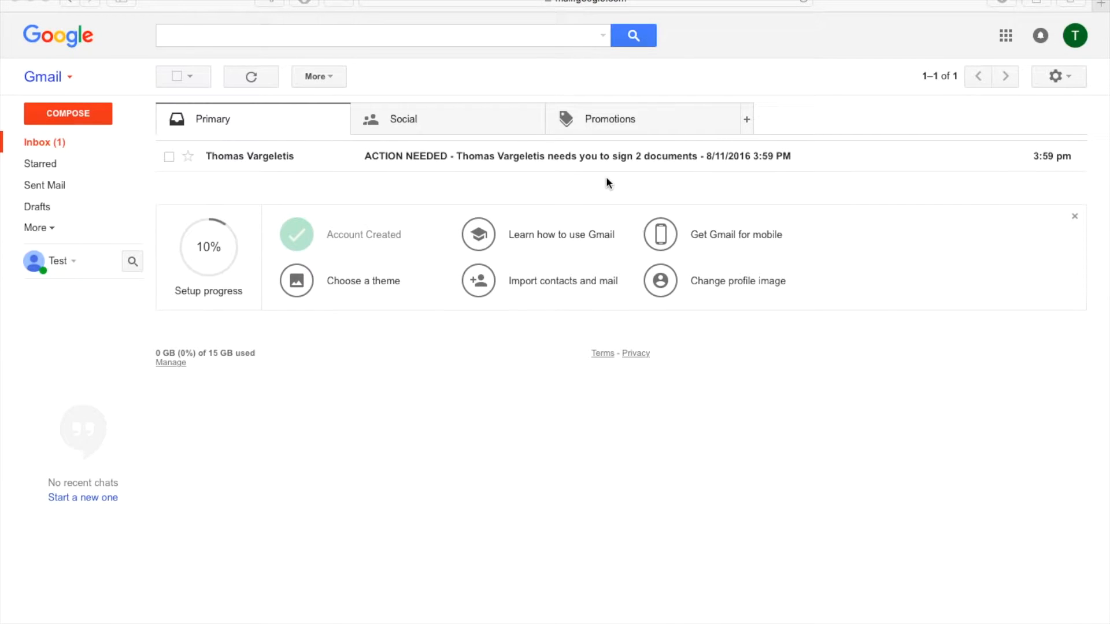
mouse_move(358, 245)
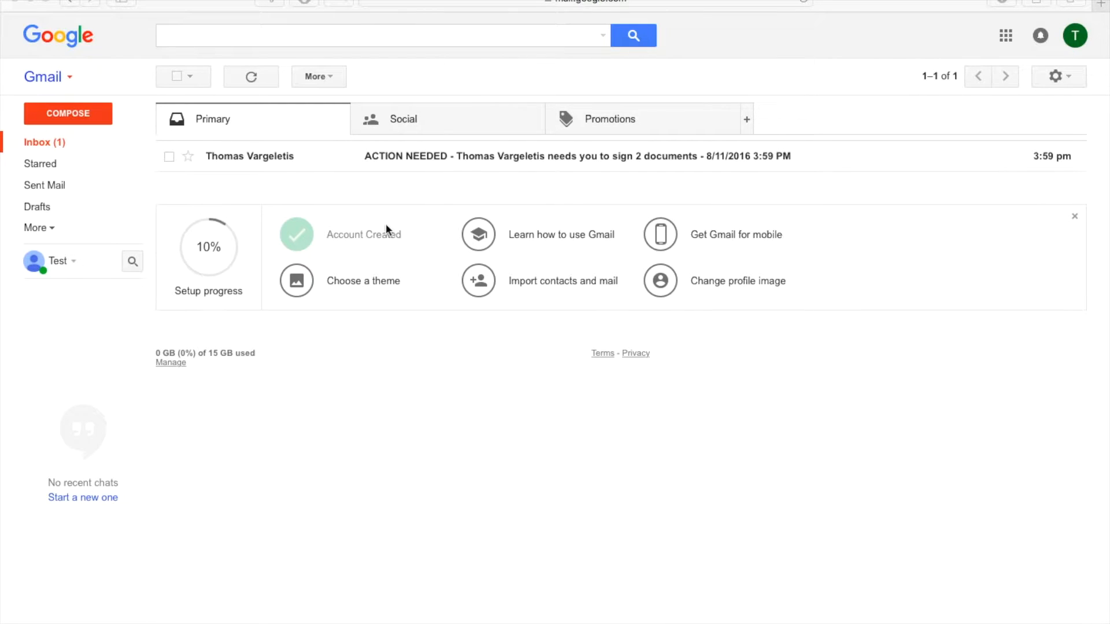
mouse_move(347, 175)
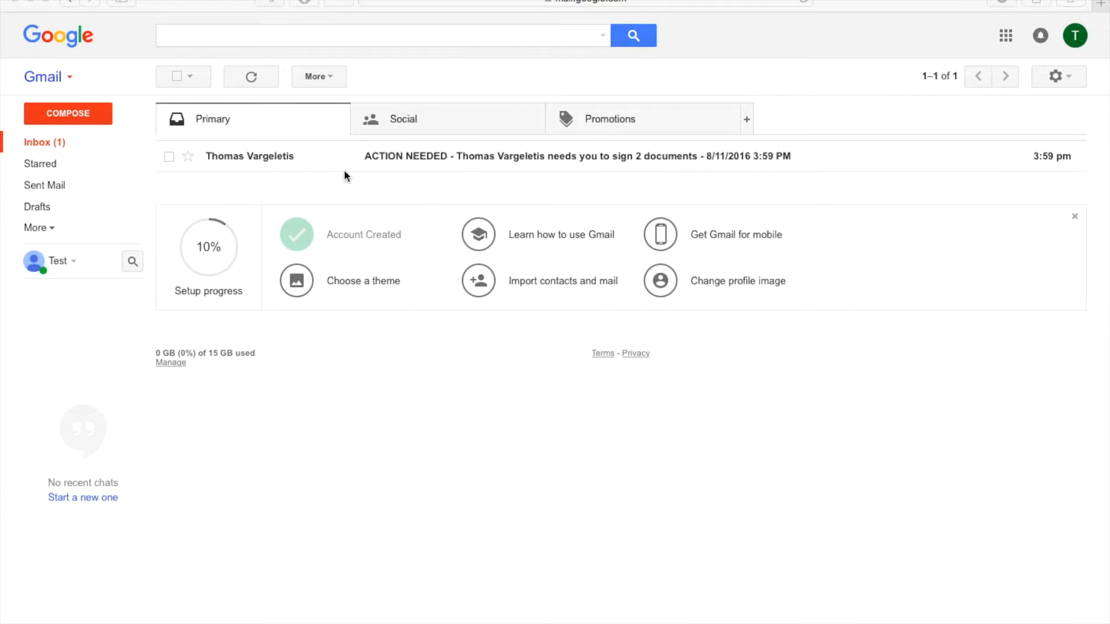
mouse_move(209, 166)
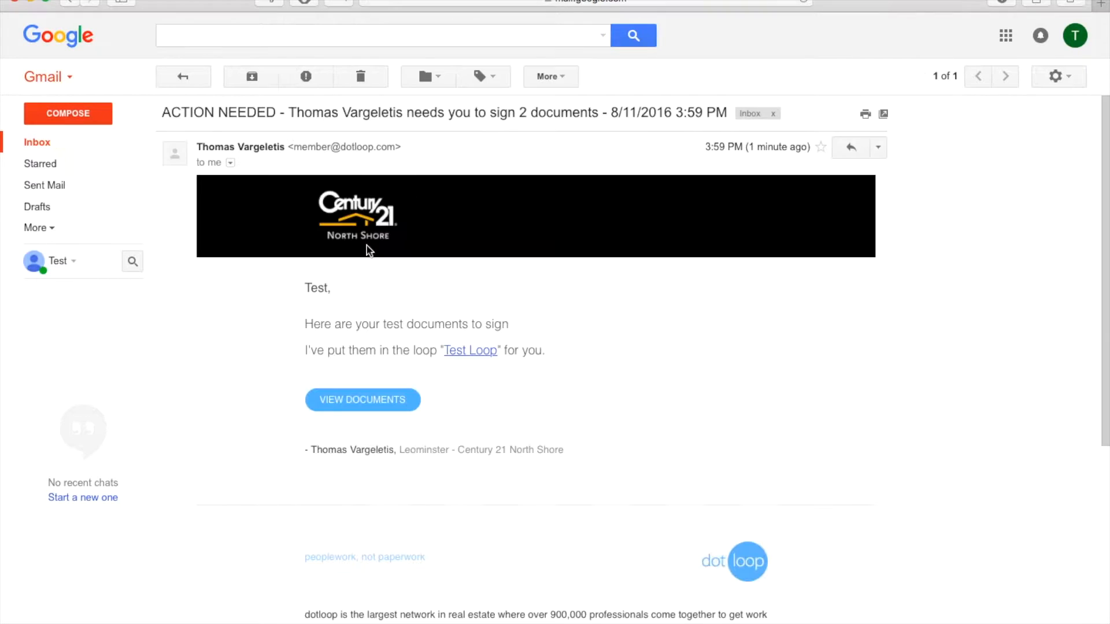
- Scroll the signature-request email down to the VIEW DOCUMENTS button and dotloop footer
scroll("down", 3)
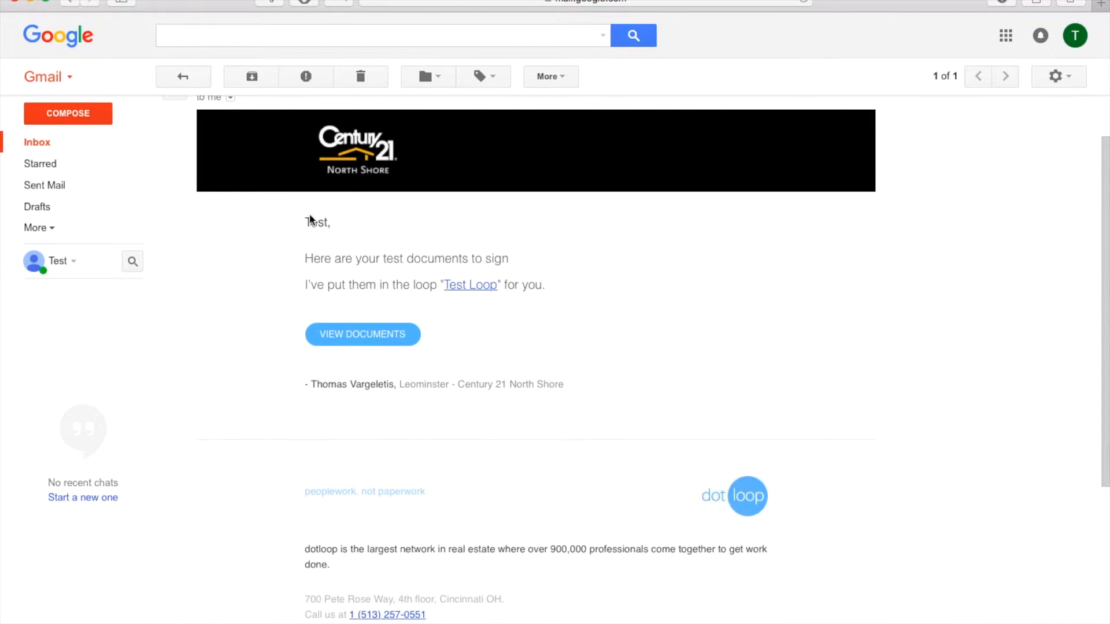
mouse_move(337, 229)
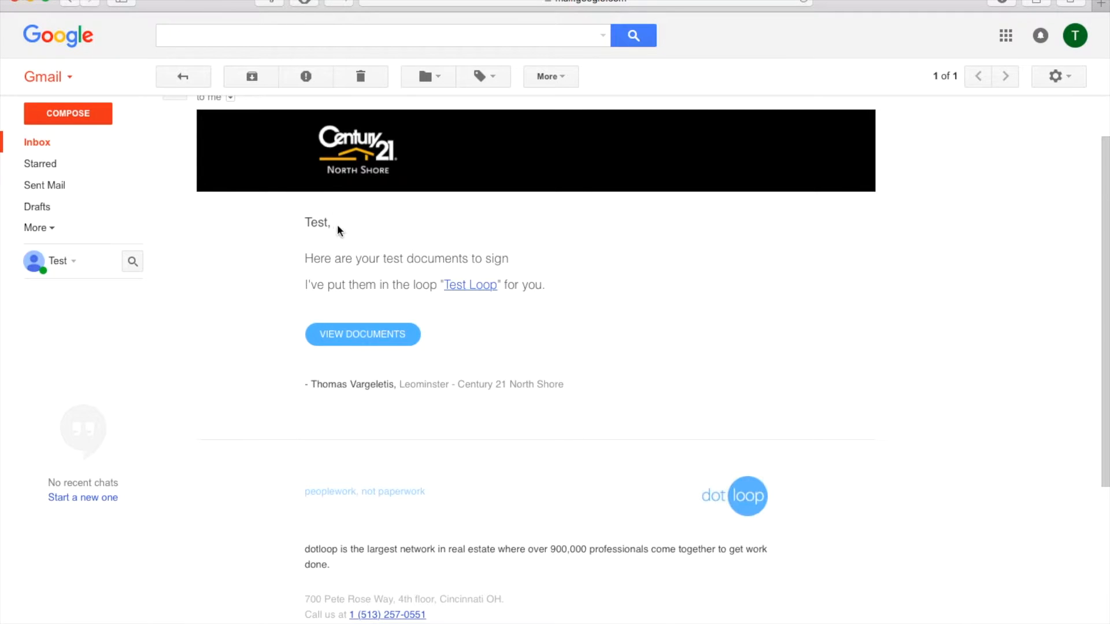
mouse_move(406, 333)
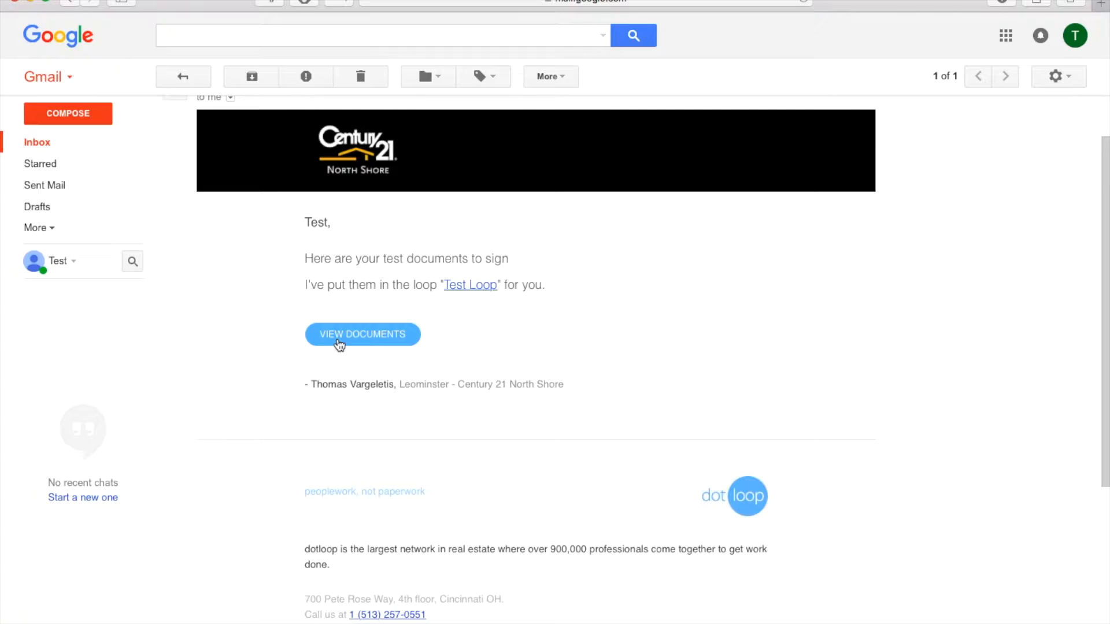
- View the documents awaiting signature and scroll through the forms
left_click(362, 334)
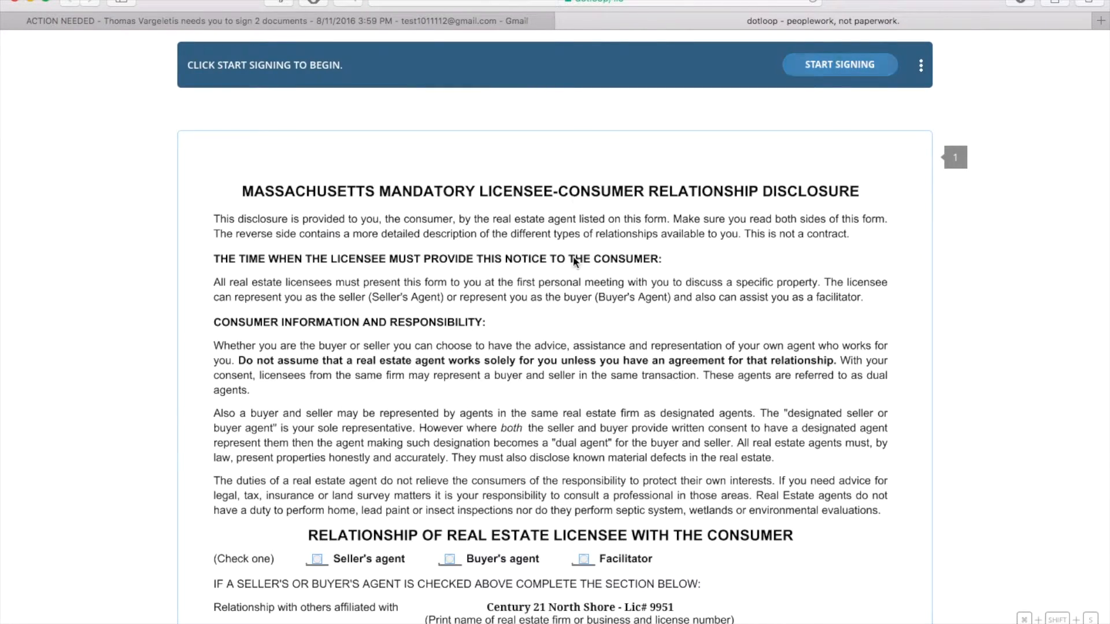
scroll("down", 3)
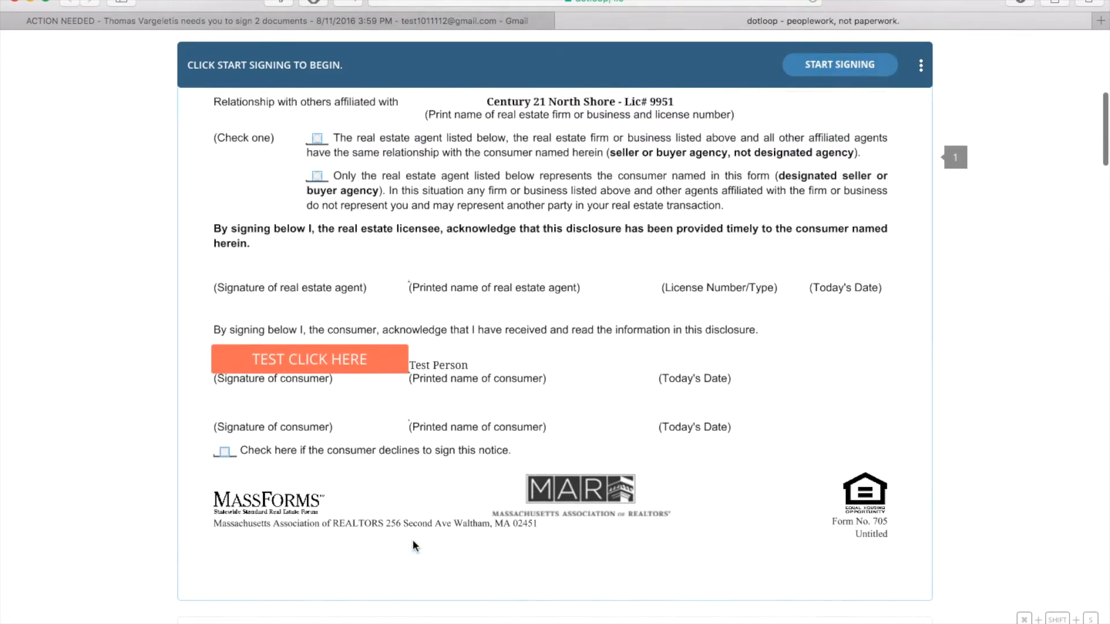
scroll("down", 3)
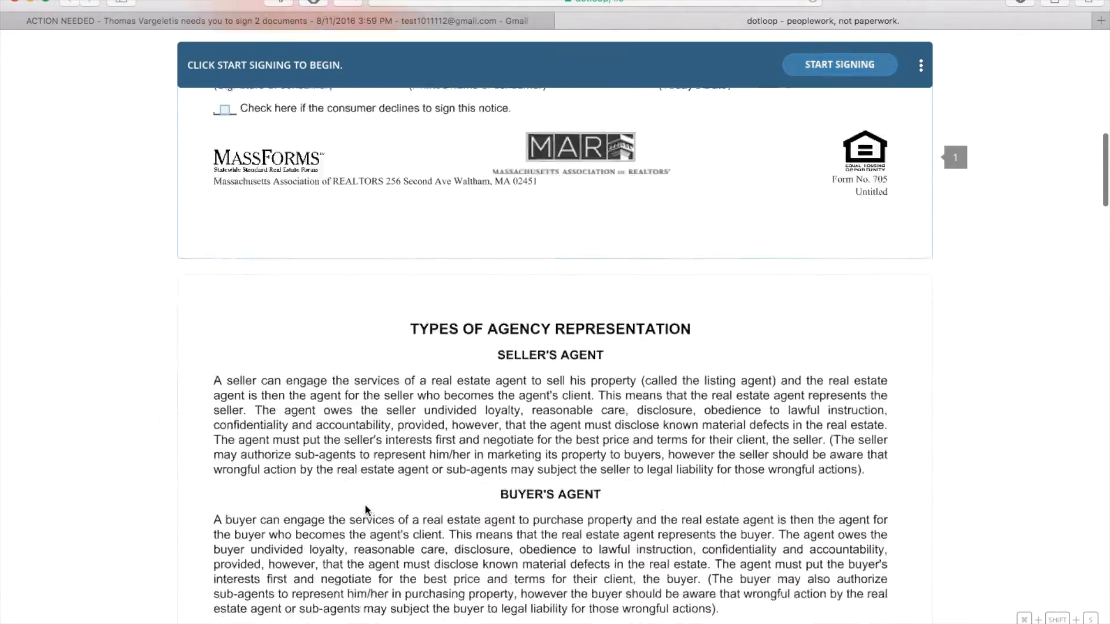
scroll("down", 3)
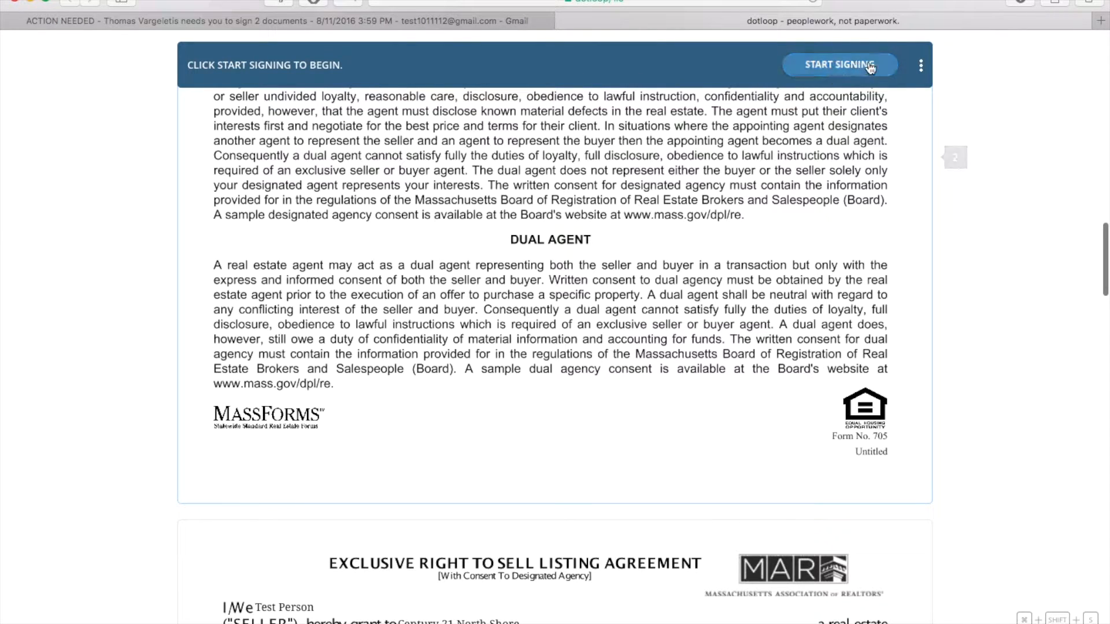
mouse_move(828, 77)
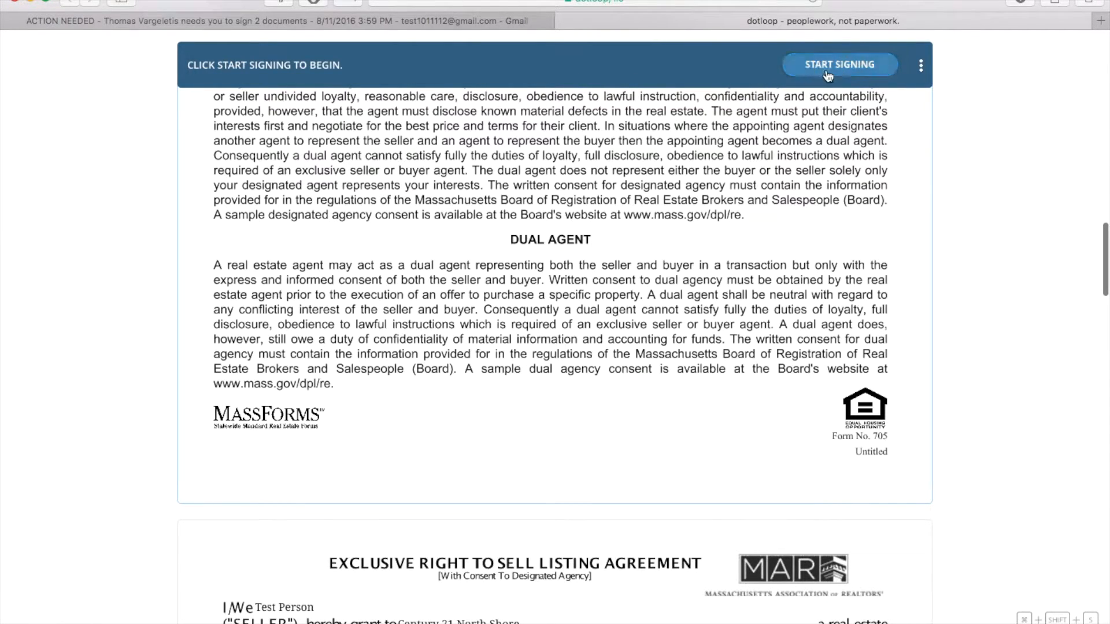
- Start signing and select the consumer signature field on the disclosure form
left_click(839, 64)
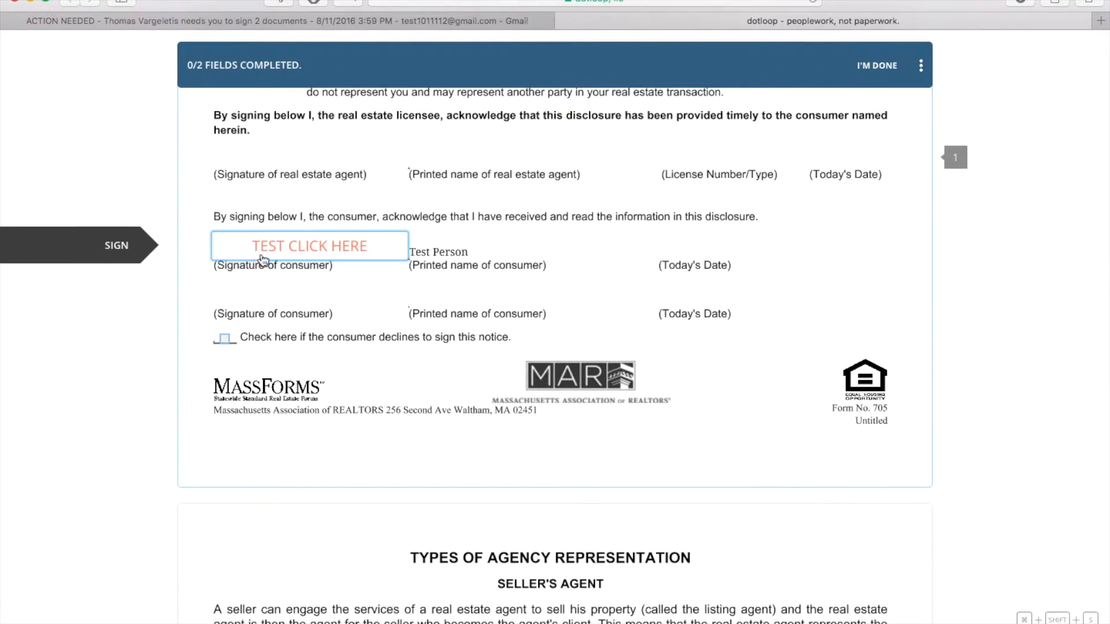
left_click(310, 245)
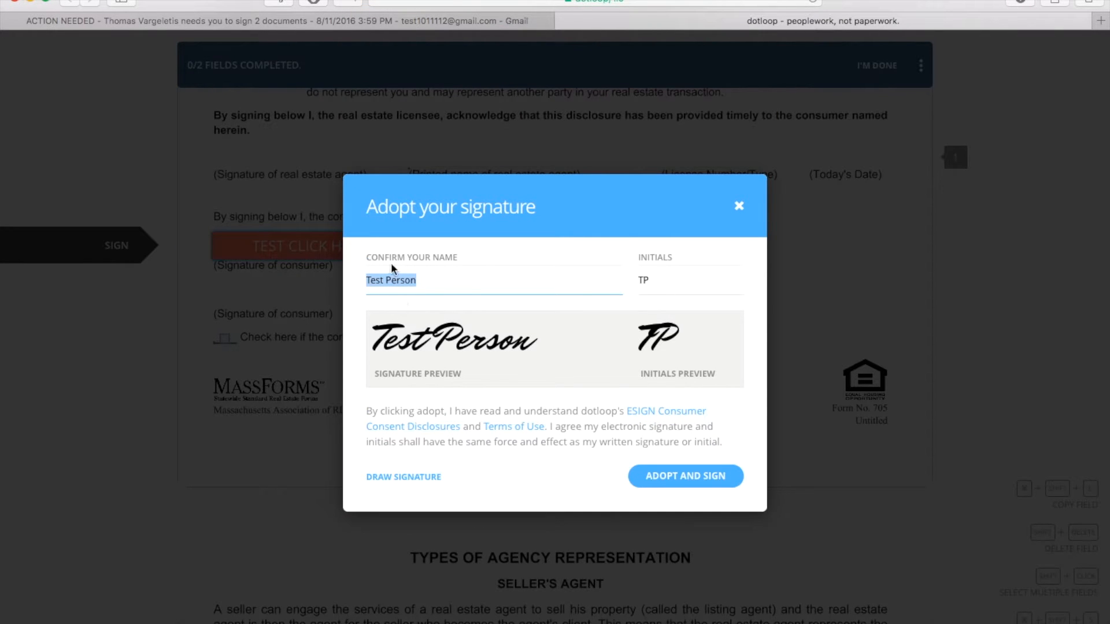
mouse_move(333, 262)
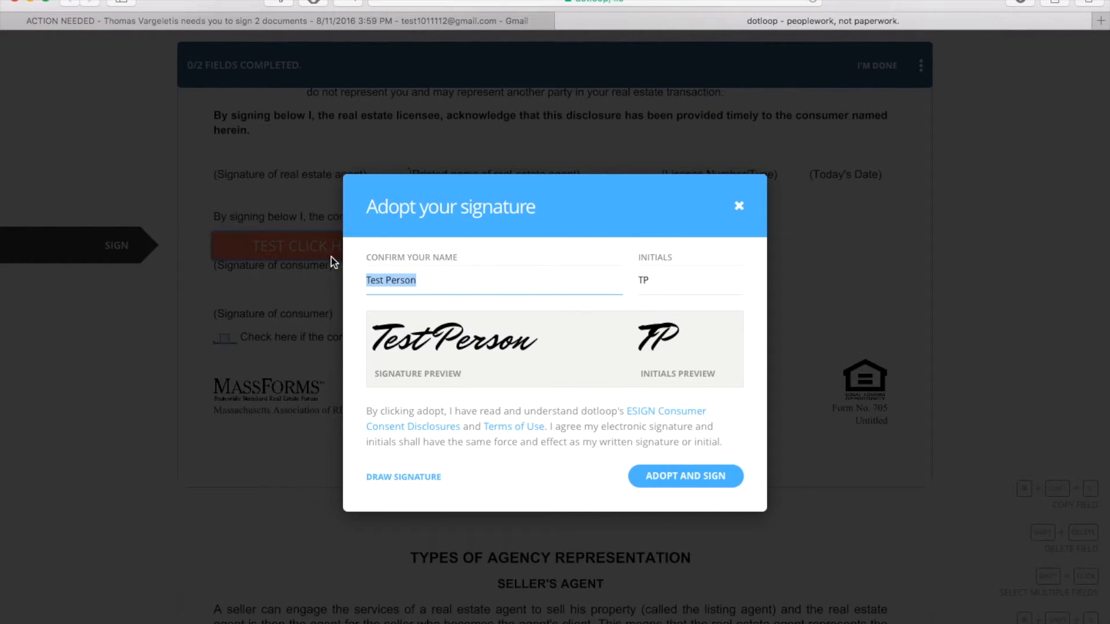
mouse_move(541, 351)
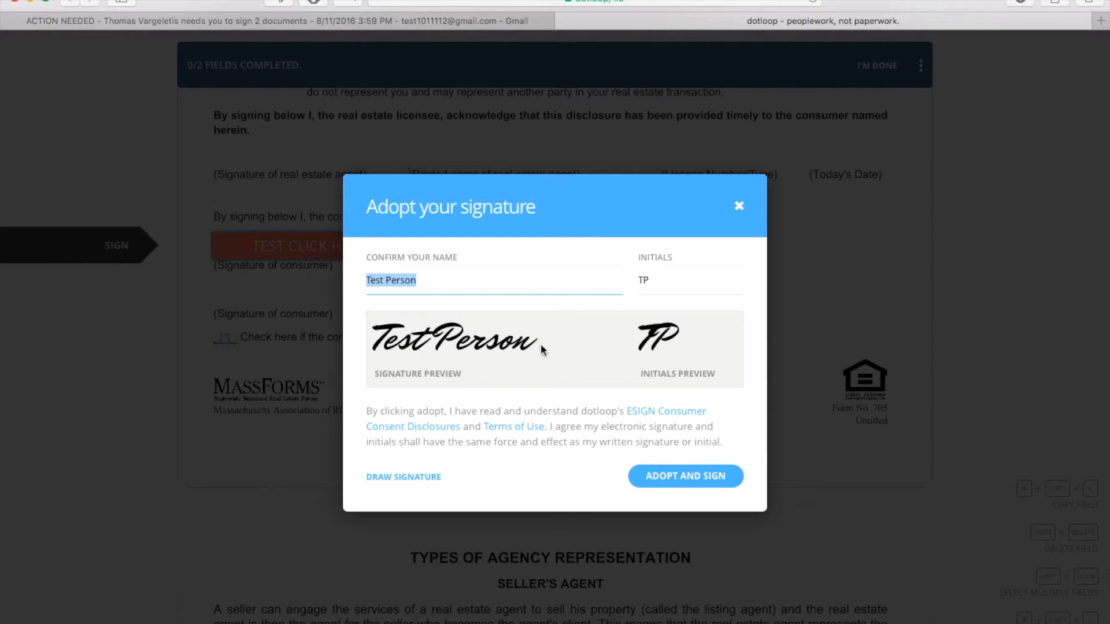
mouse_move(536, 478)
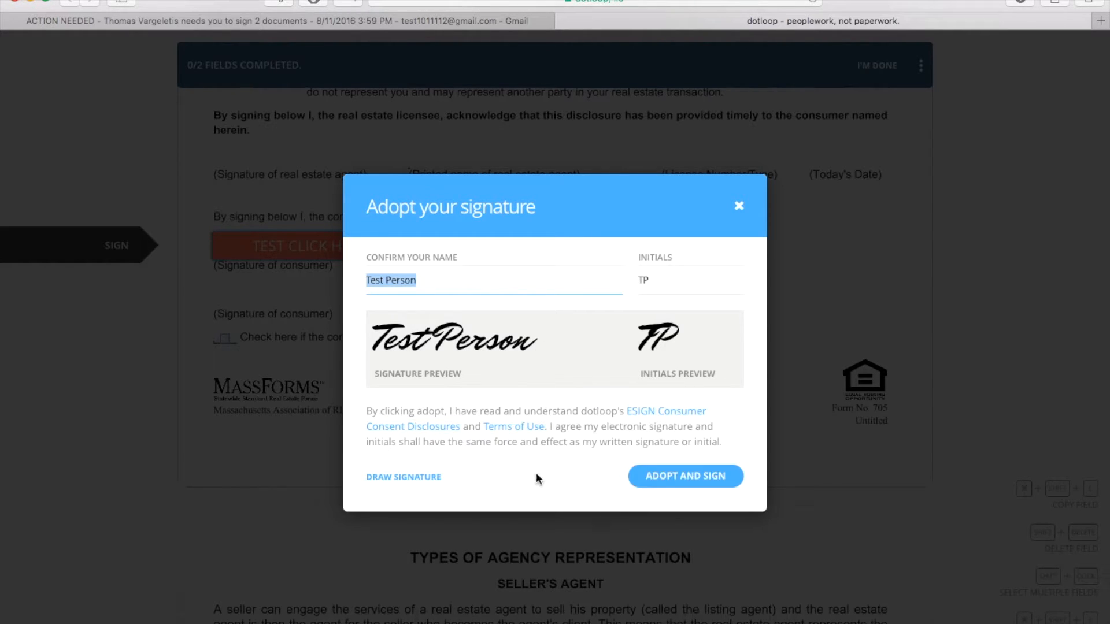
- Adopt Test Person with initials TP as the signature and sign
left_click(685, 475)
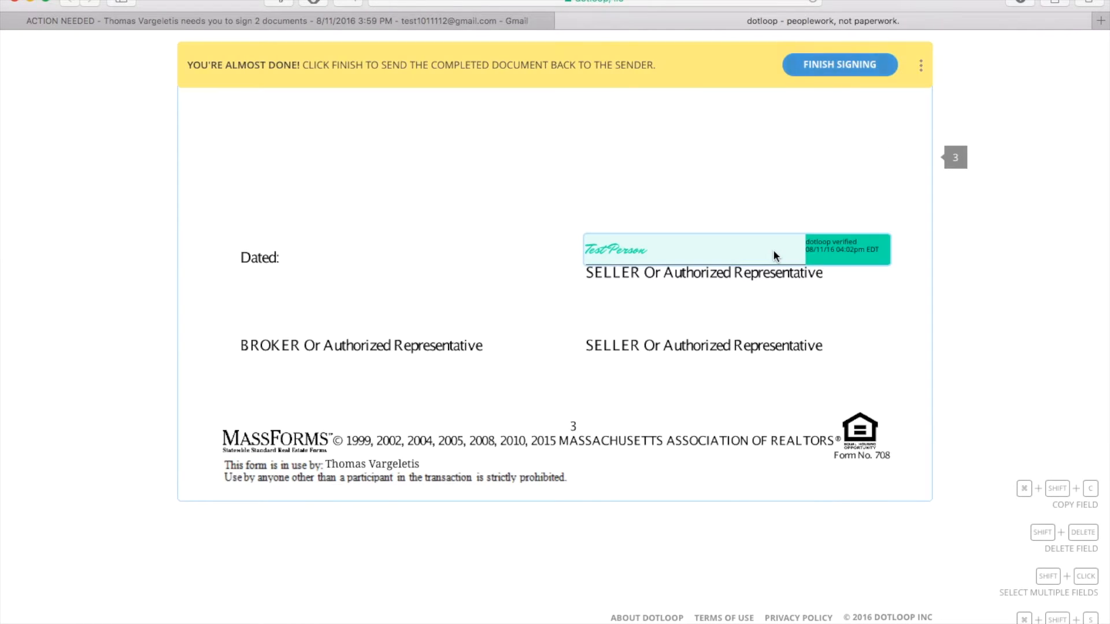
mouse_move(633, 312)
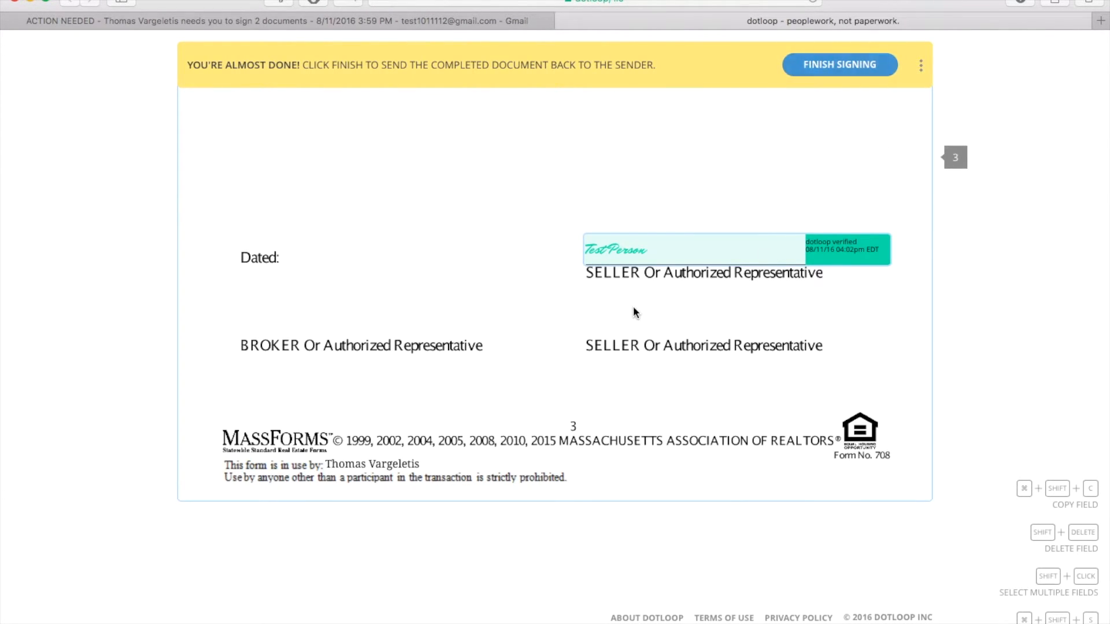
- Scroll to page 3 to check the verified Test Person signature on the SELLER line
scroll("down", 3)
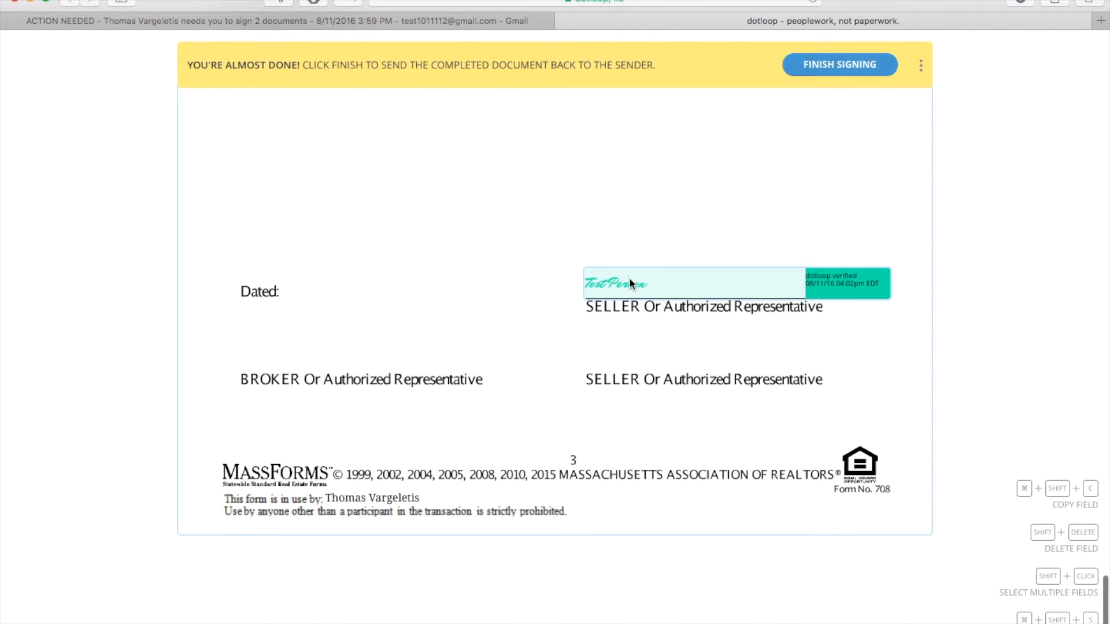
mouse_move(633, 326)
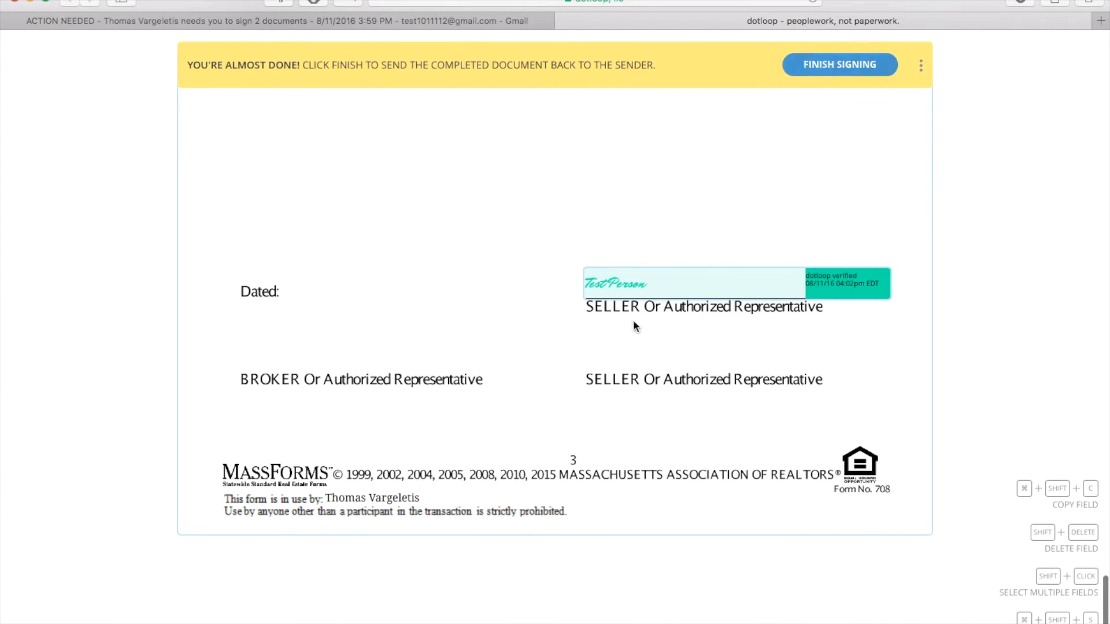
mouse_move(253, 123)
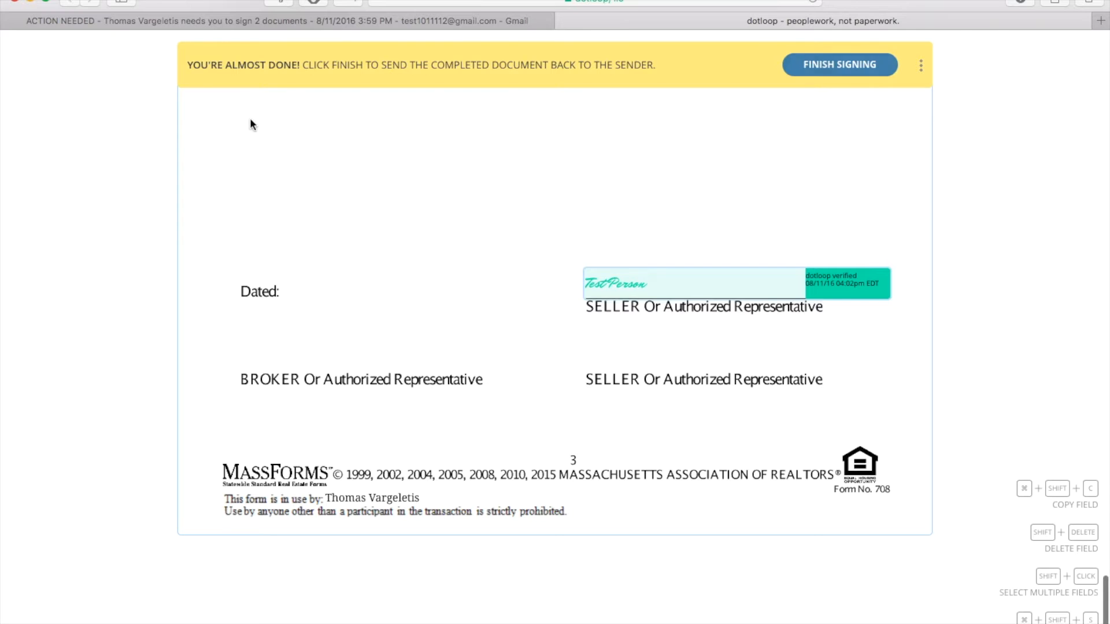
mouse_move(770, 90)
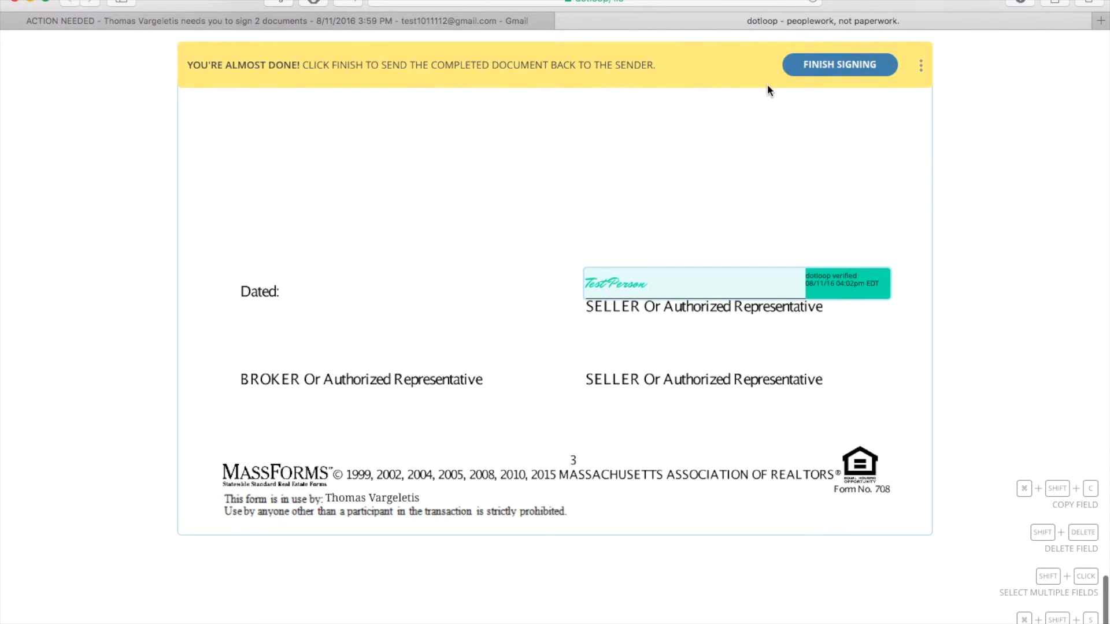
- Finish signing to share the documents with the sender and dismiss the You're Done notice
left_click(839, 65)
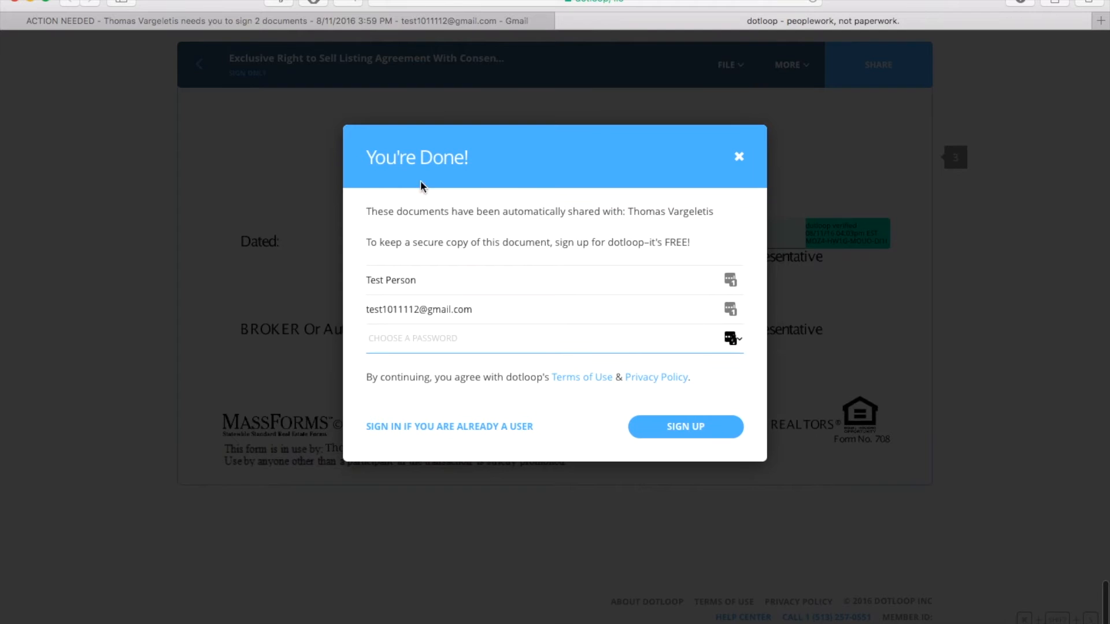
mouse_move(576, 223)
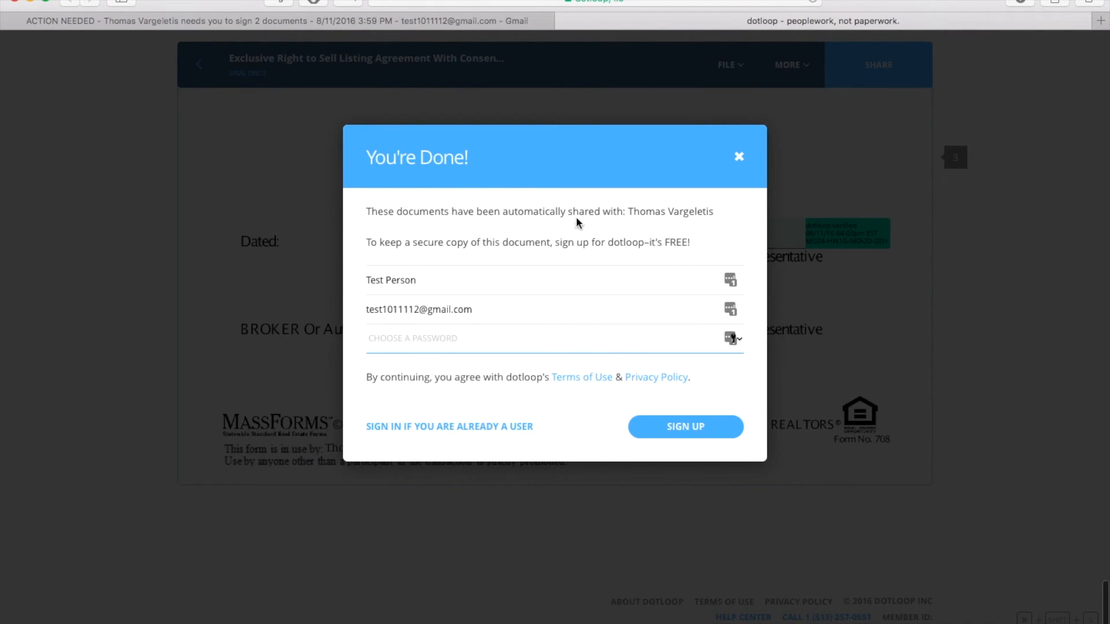
mouse_move(506, 341)
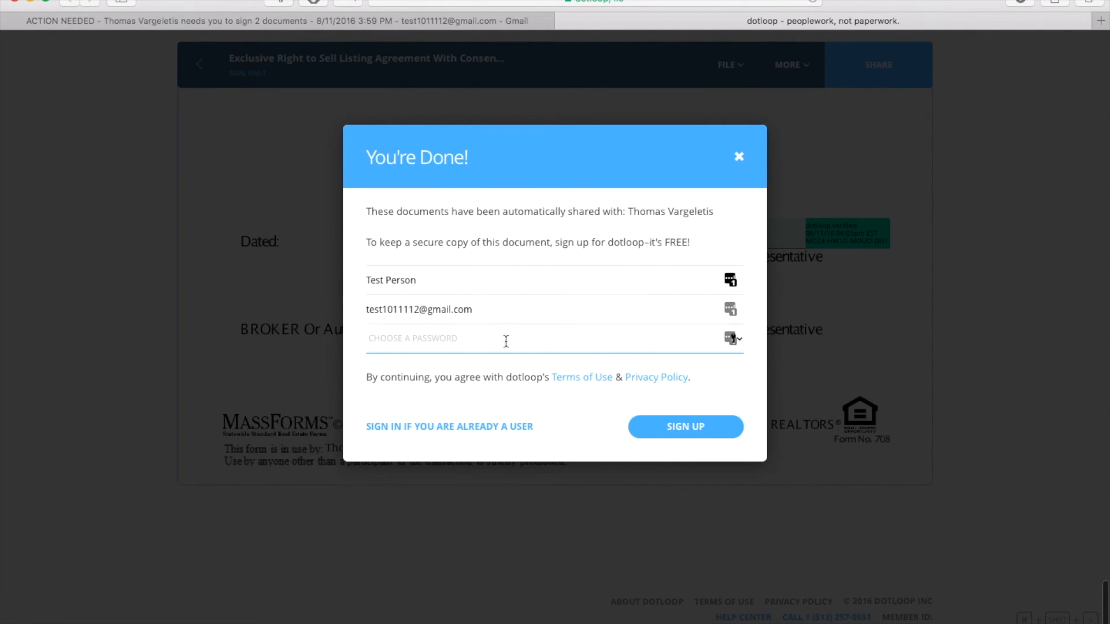
mouse_move(445, 435)
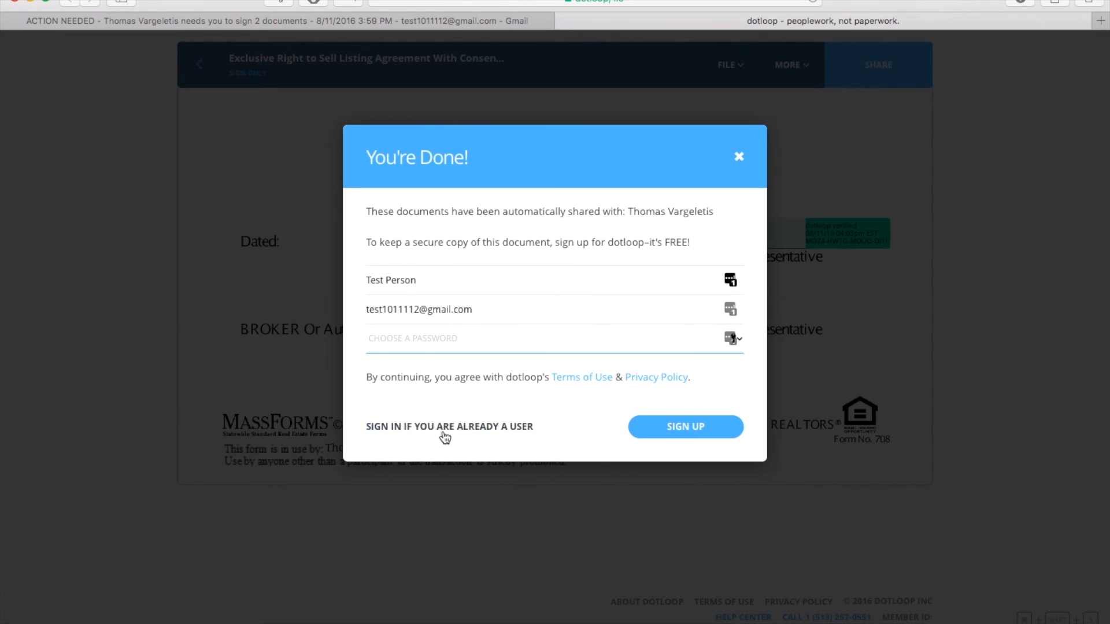
left_click(460, 279)
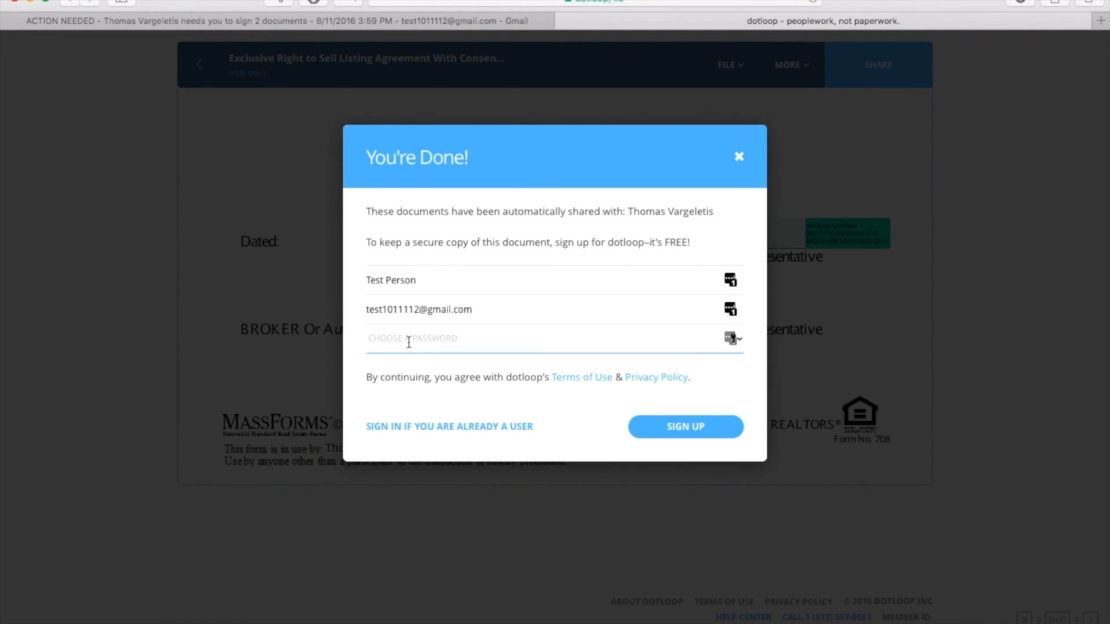
left_click(739, 156)
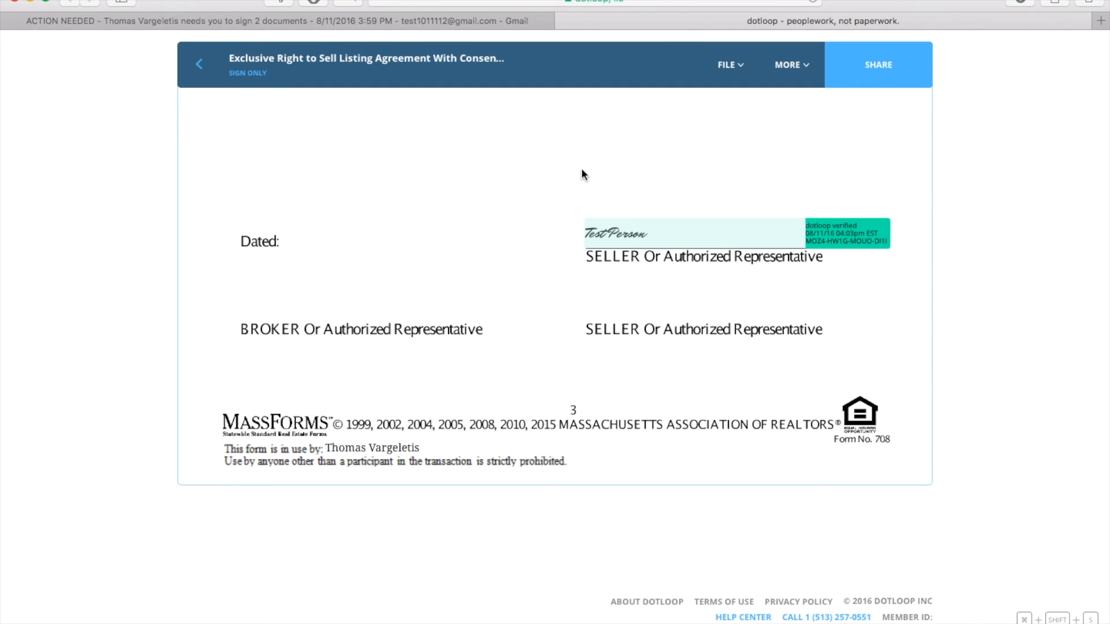